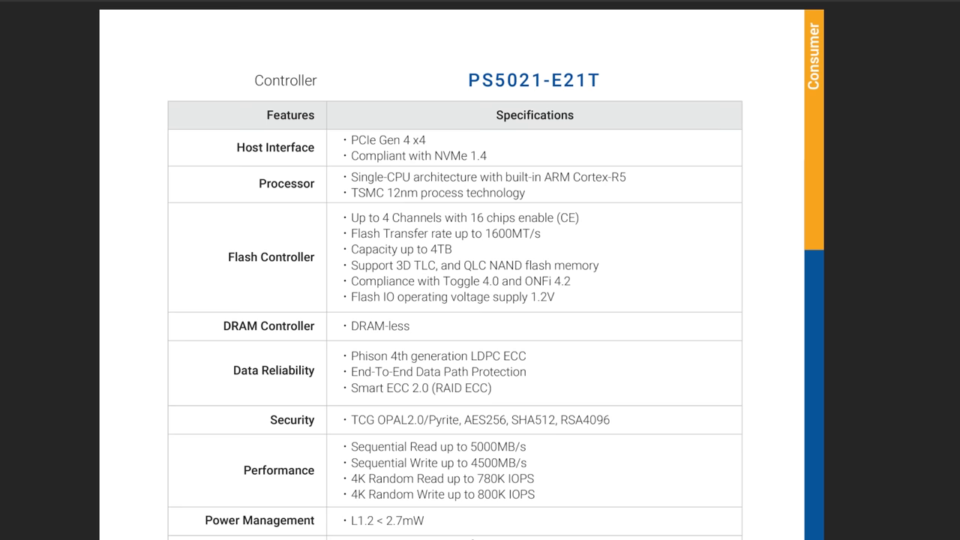
scroll("down", 3)
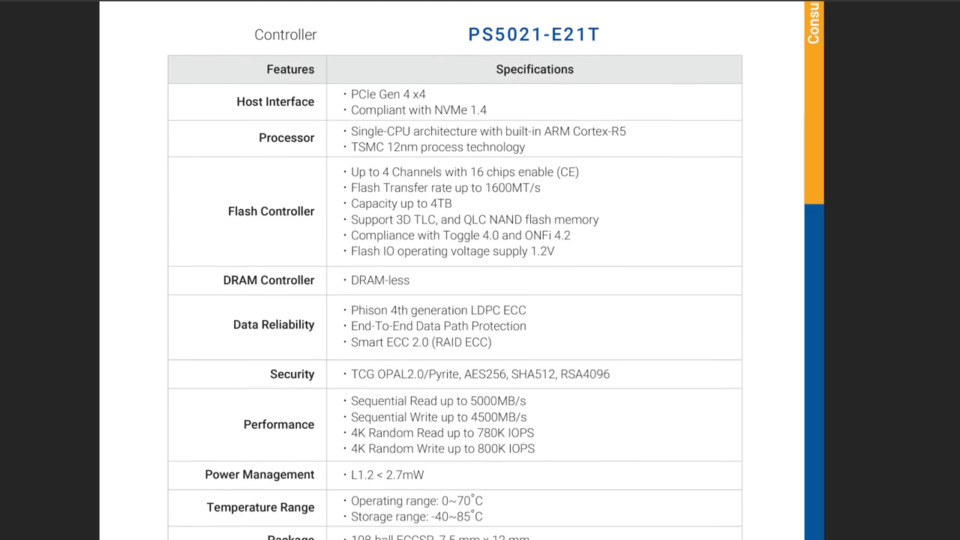
scroll("down", 3)
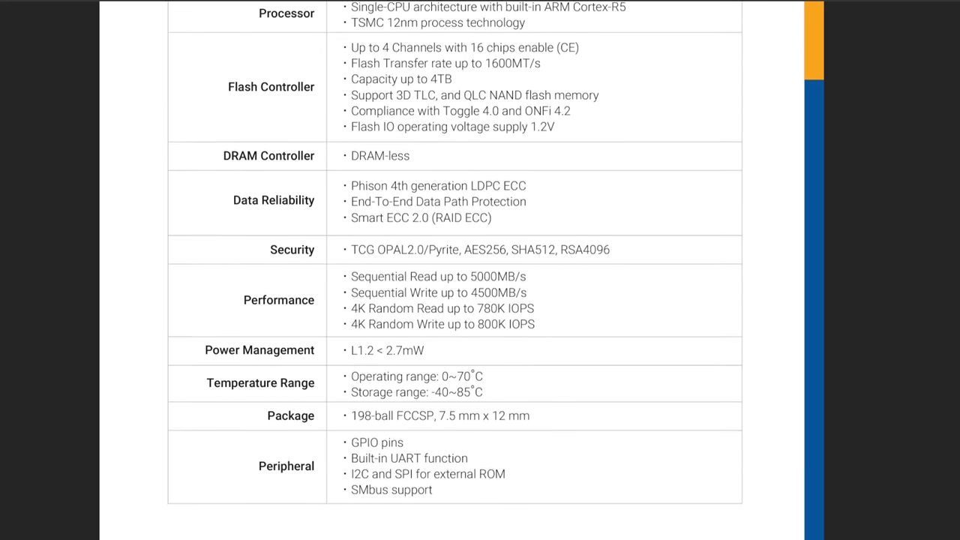
scroll("down", 3)
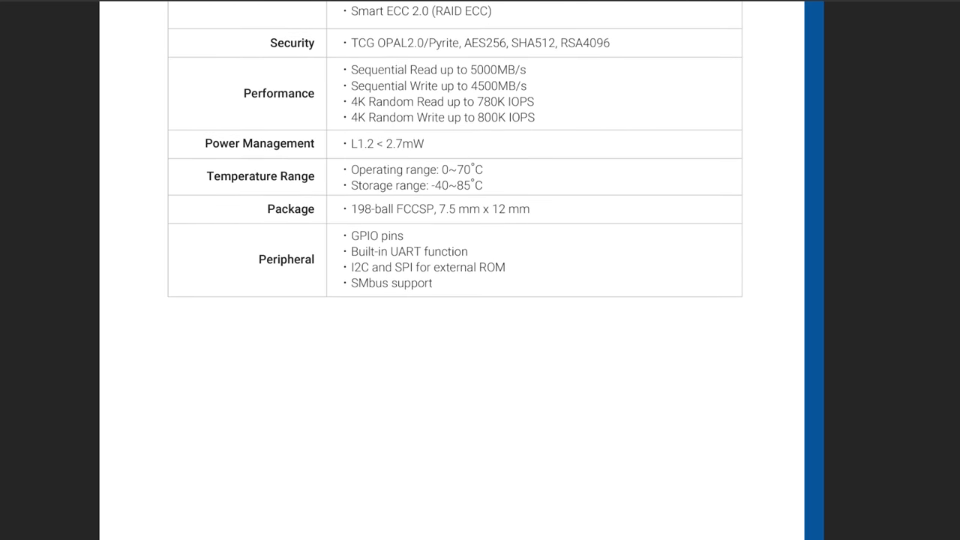
scroll("up", 3)
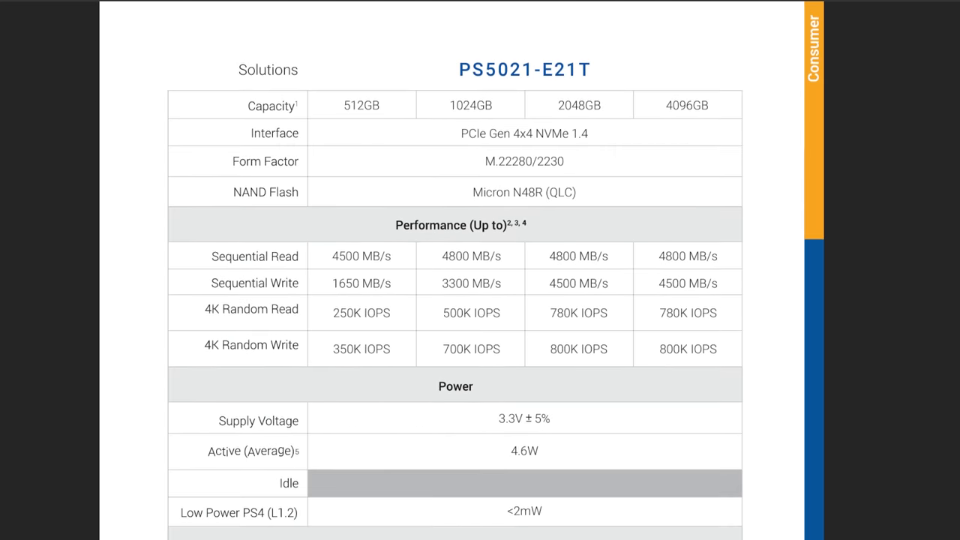
scroll("down", 3)
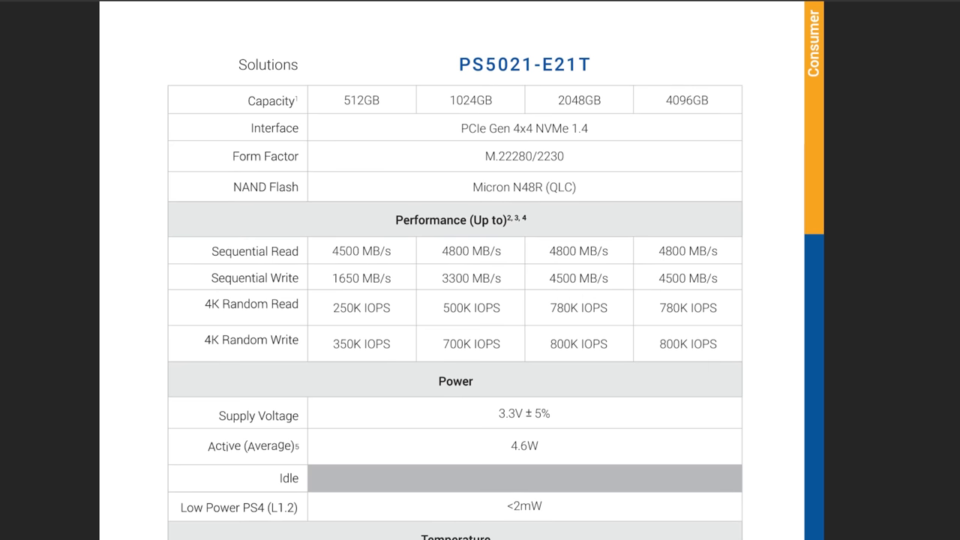
scroll("down", 3)
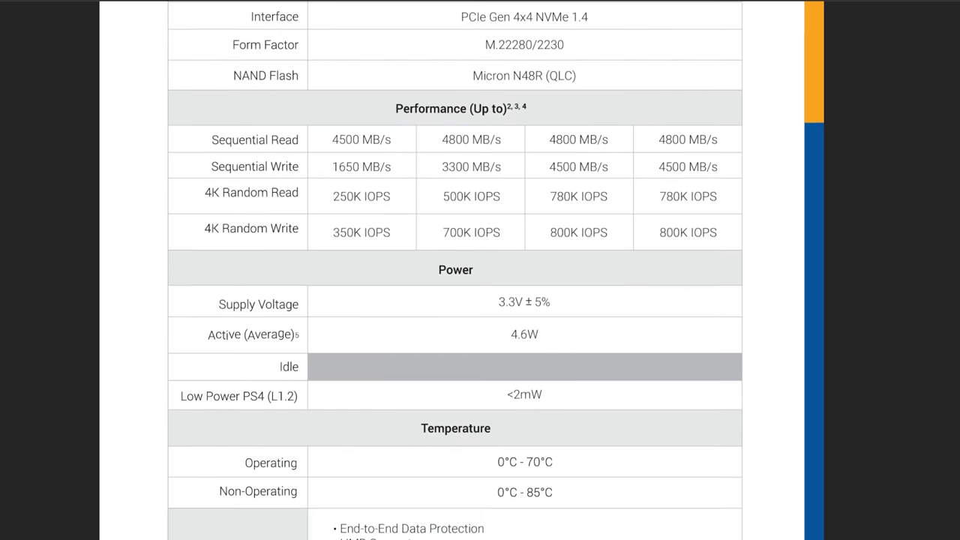
scroll("down", 3)
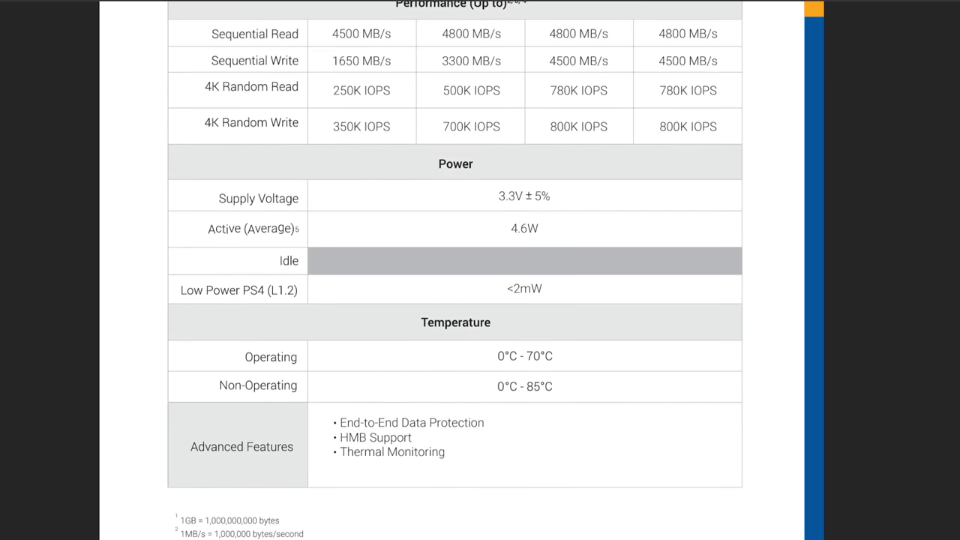